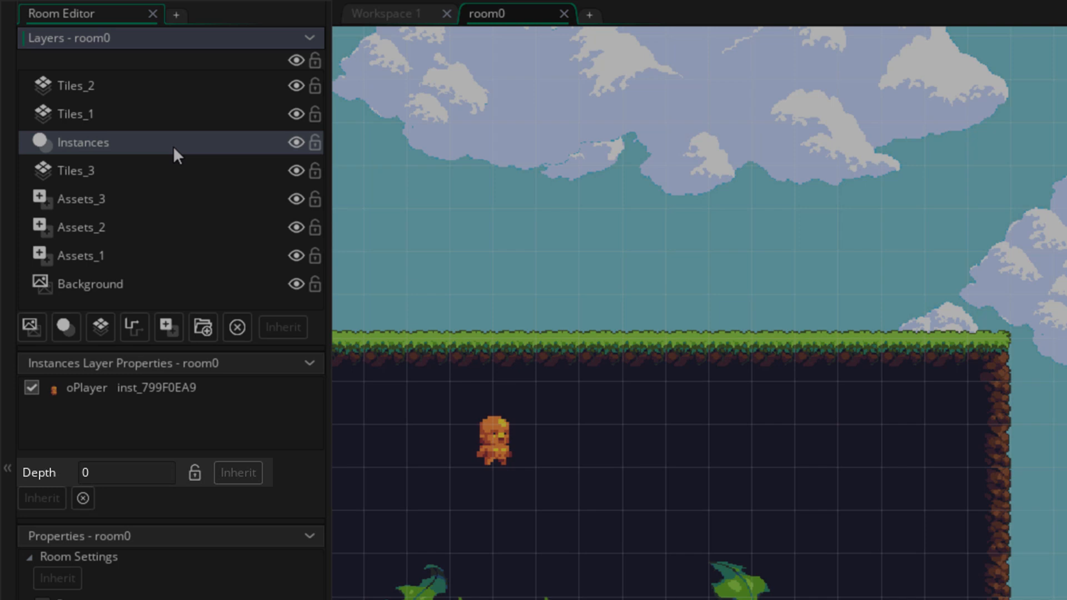
# Inspect the depth settings of the Assets_3 layer and another room layer.
pyautogui.click(80, 199)
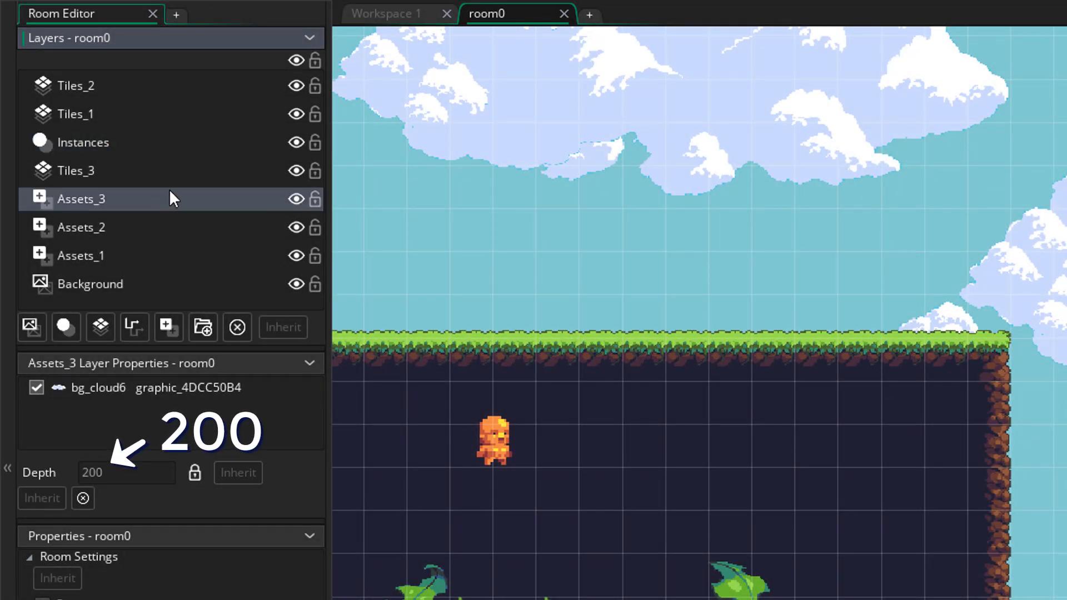
pyautogui.click(84, 142)
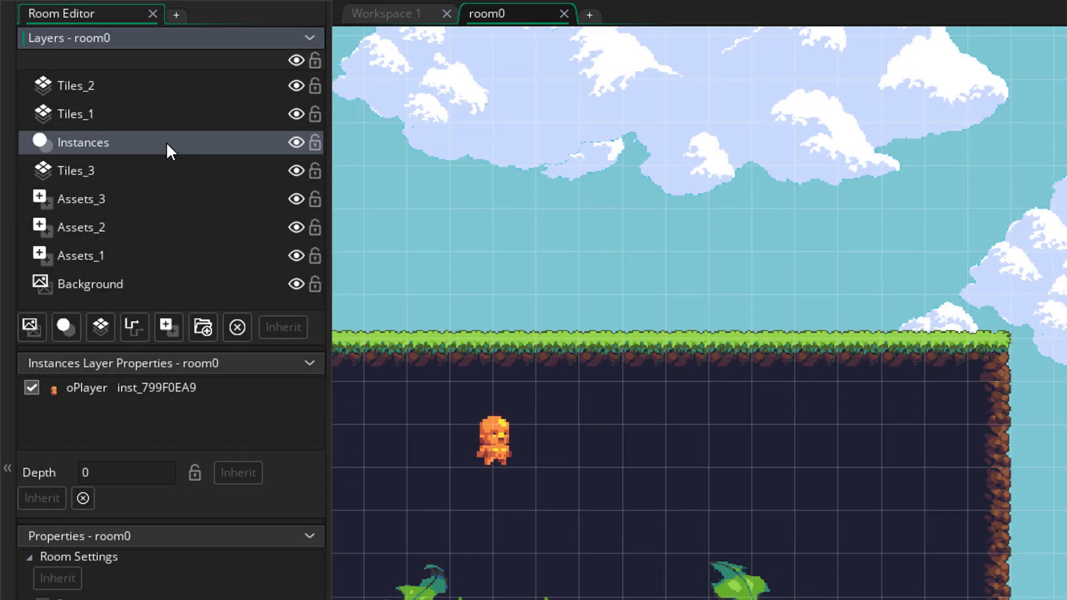
pyautogui.scroll(-3)
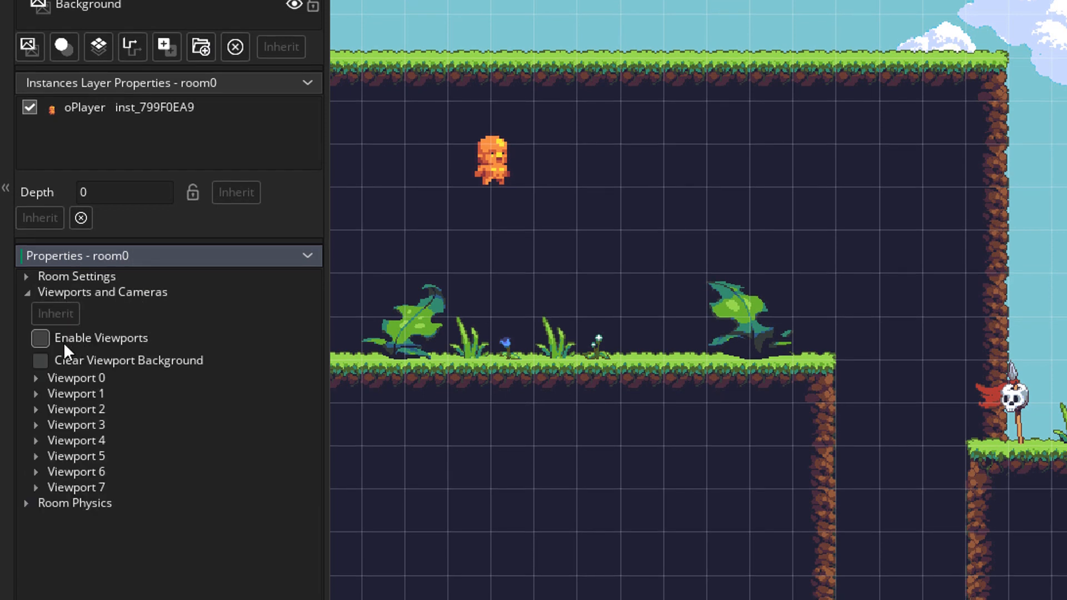
# Enable viewports for room0 and make Viewport 0 visible at 1280x720 following oPlayer.
pyautogui.click(40, 338)
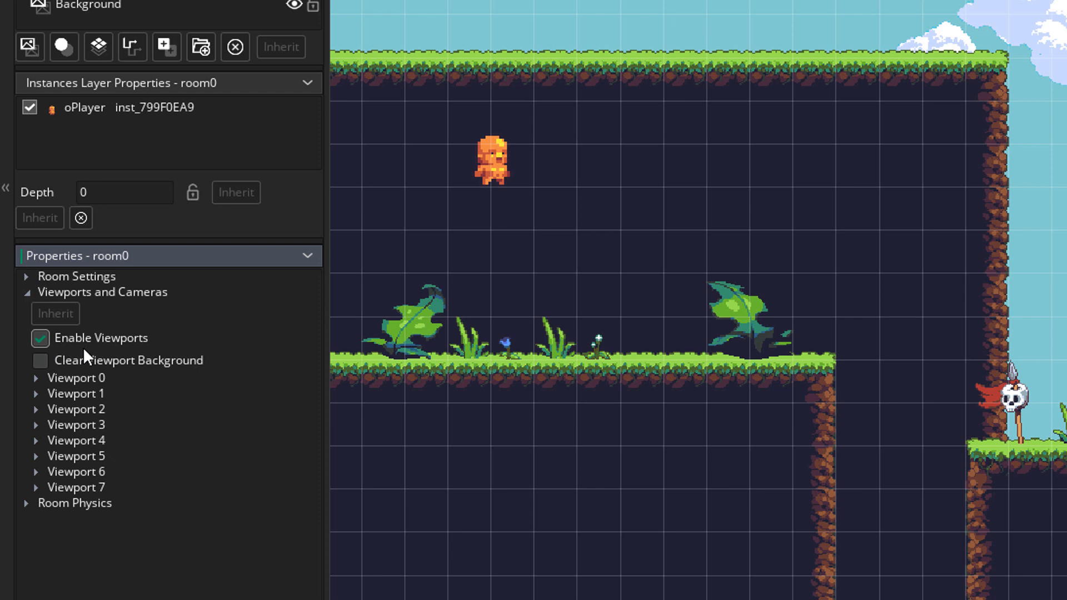
pyautogui.click(36, 378)
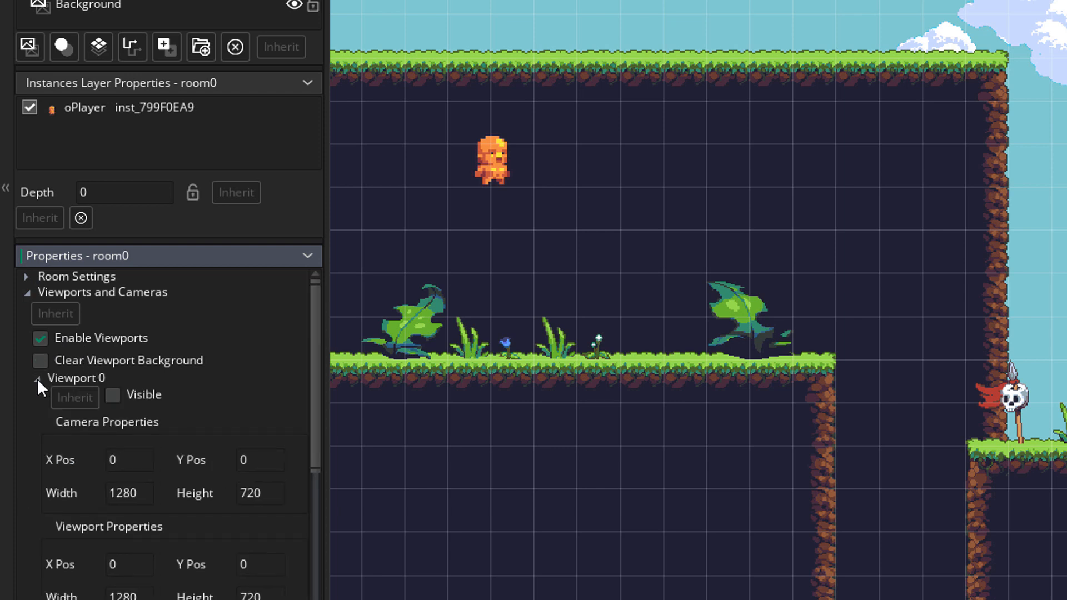
pyautogui.click(114, 396)
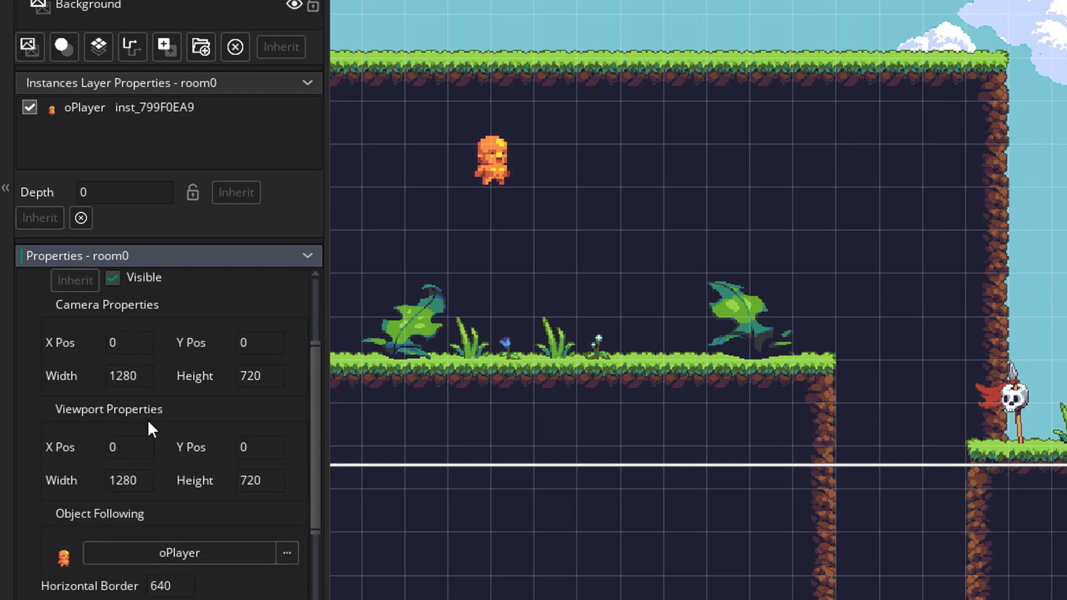
pyautogui.click(260, 375)
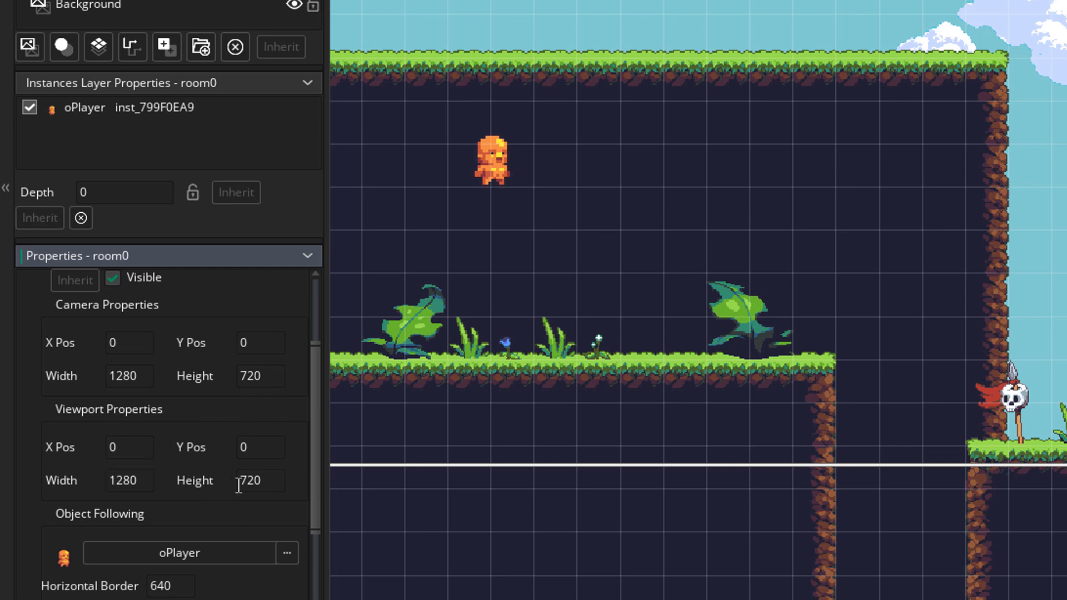
pyautogui.scroll(-3)
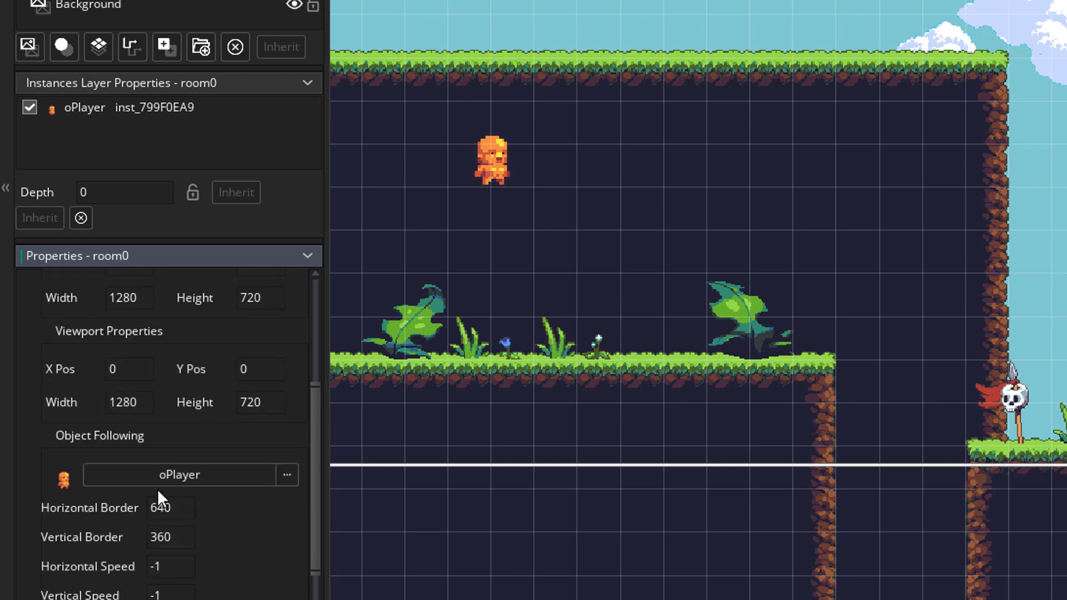
pyautogui.click(180, 474)
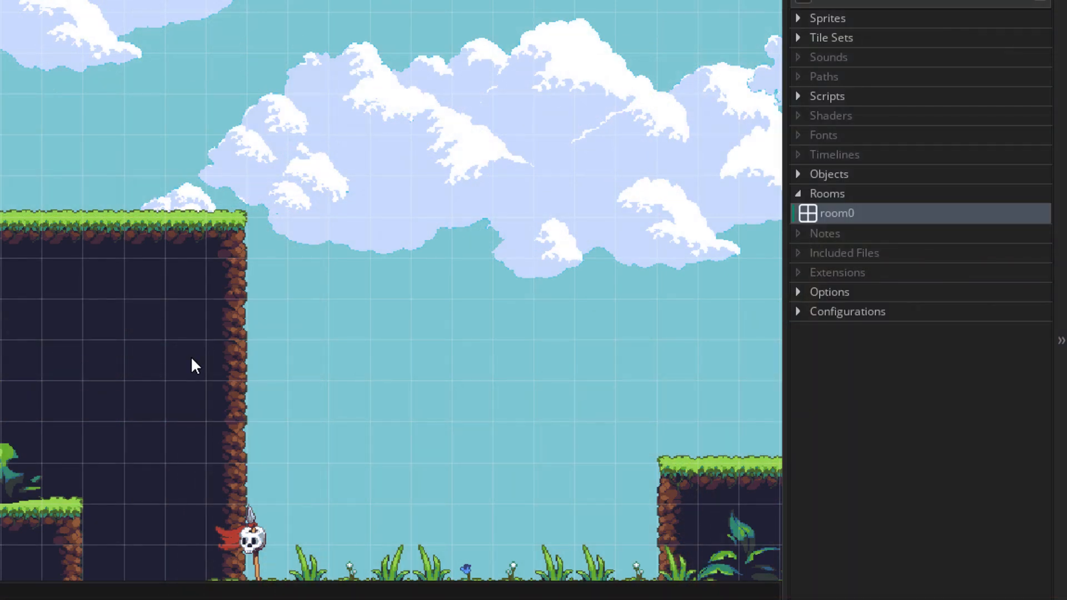
pyautogui.moveTo(841, 210)
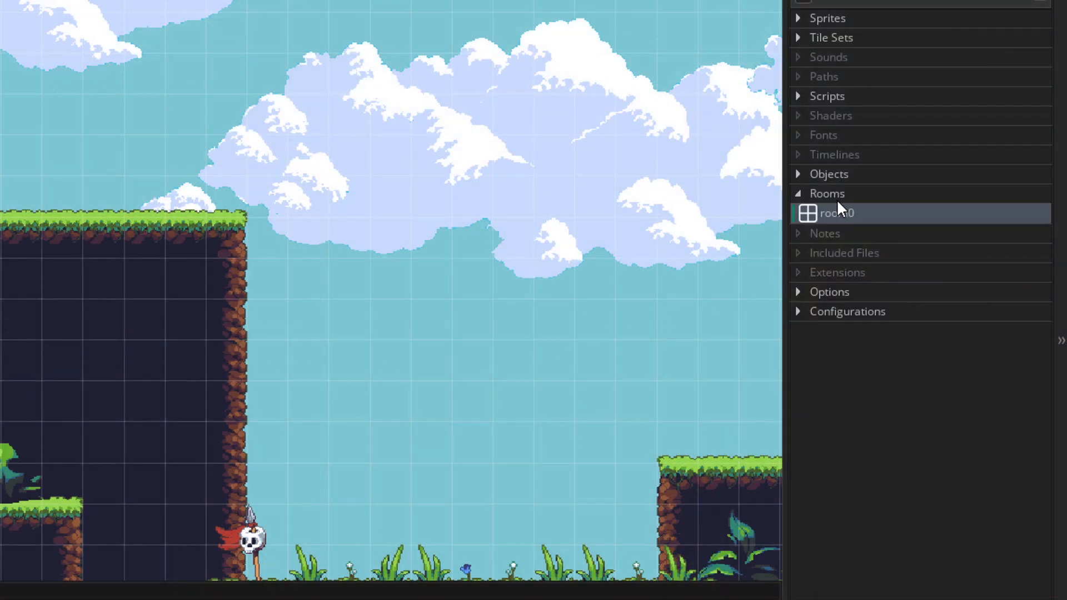
# Create a new object resource and name it oCamera.
pyautogui.click(828, 173)
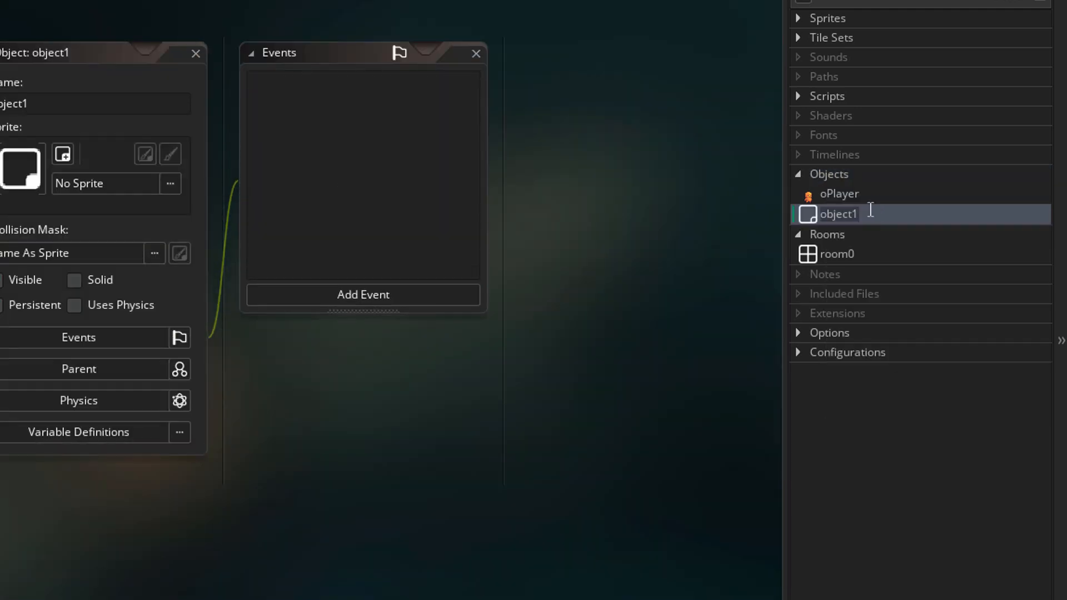
pyautogui.write('oCamera')
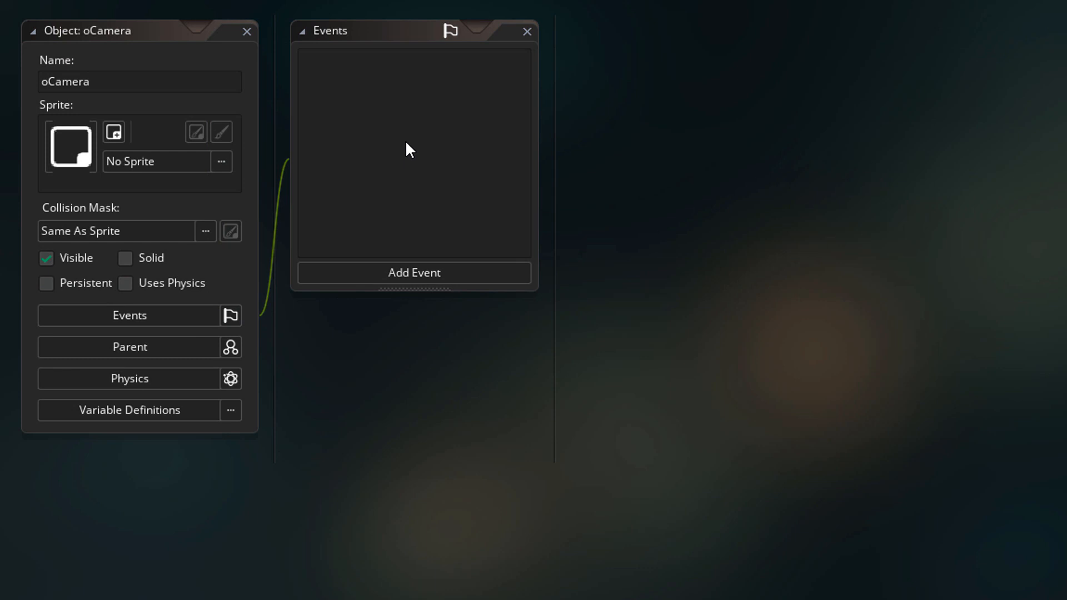
# Add a Create event to oCamera headed '// Camera' storing view camera 0, distance -300, FOV 90 and aspect.
pyautogui.click(413, 274)
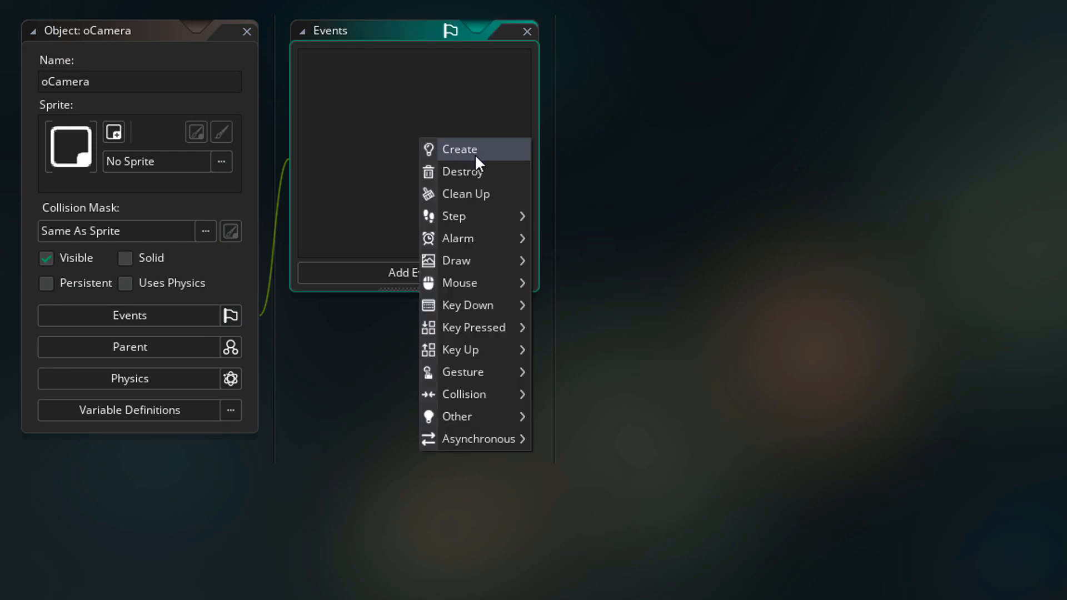
pyautogui.click(459, 149)
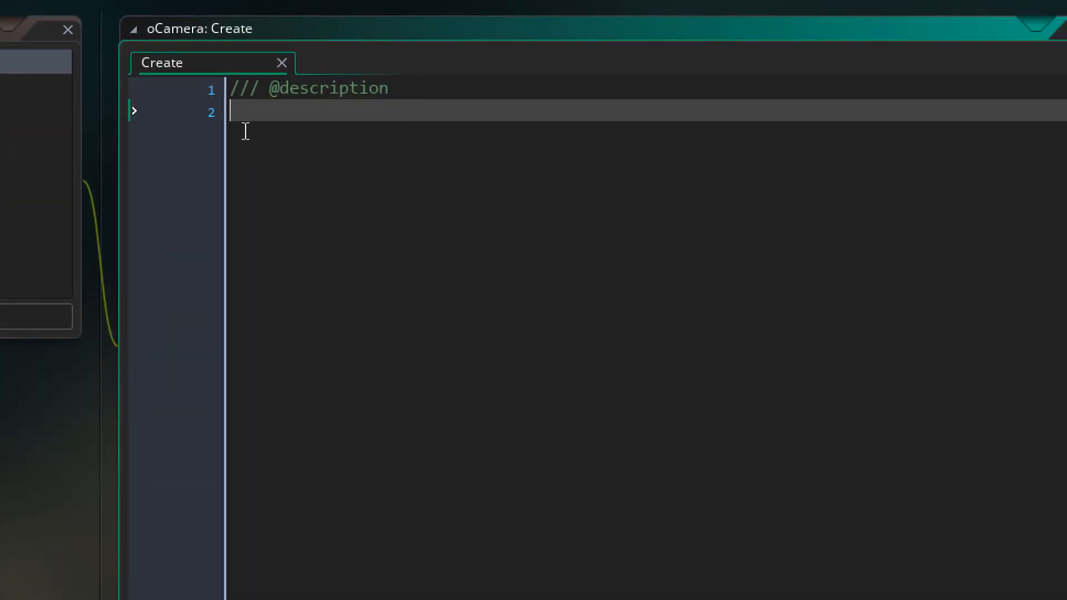
pyautogui.write('// Camera')
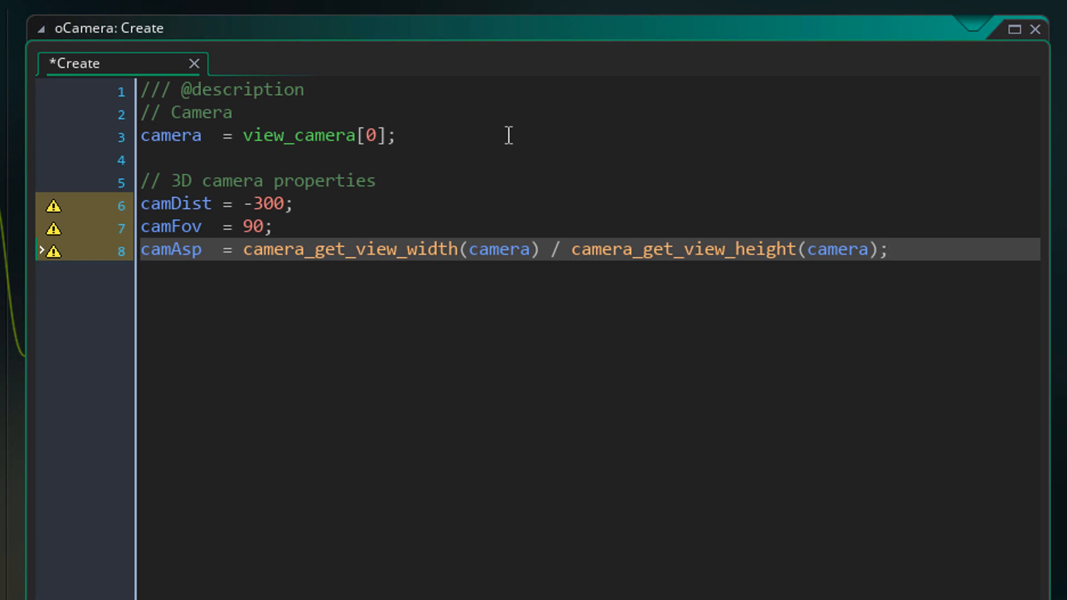
pyautogui.doubleClick(295, 135)
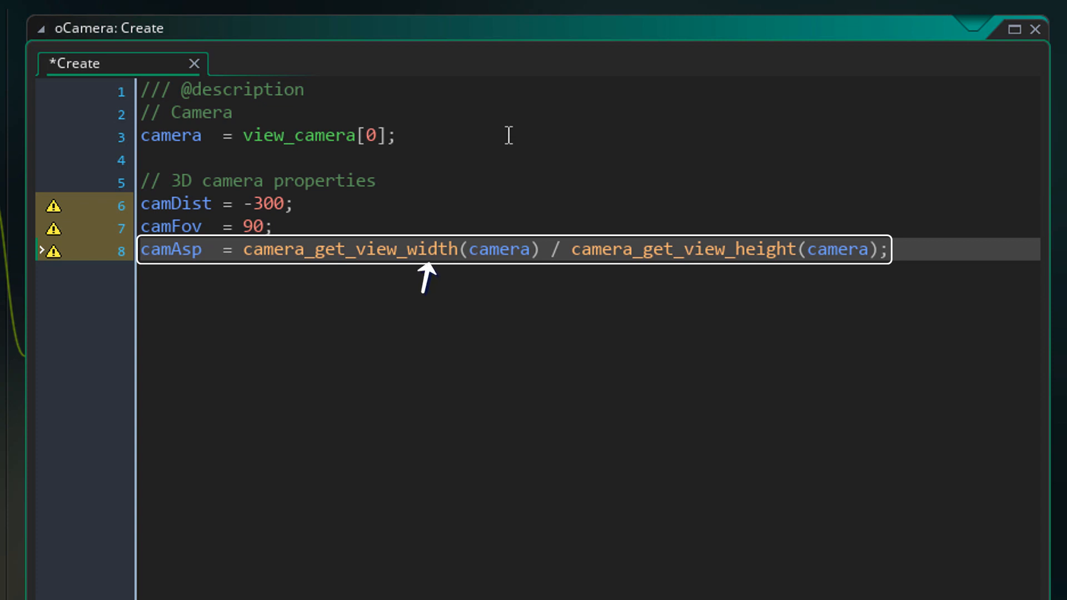
pyautogui.moveTo(764, 273)
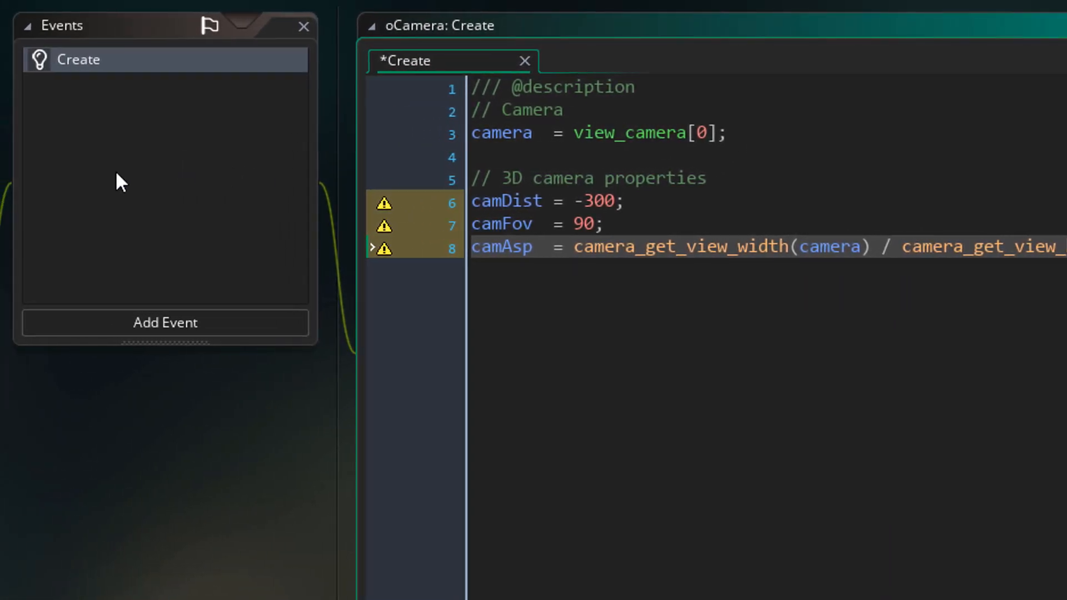
# Add an empty Draw Begin event to oCamera.
pyautogui.click(164, 322)
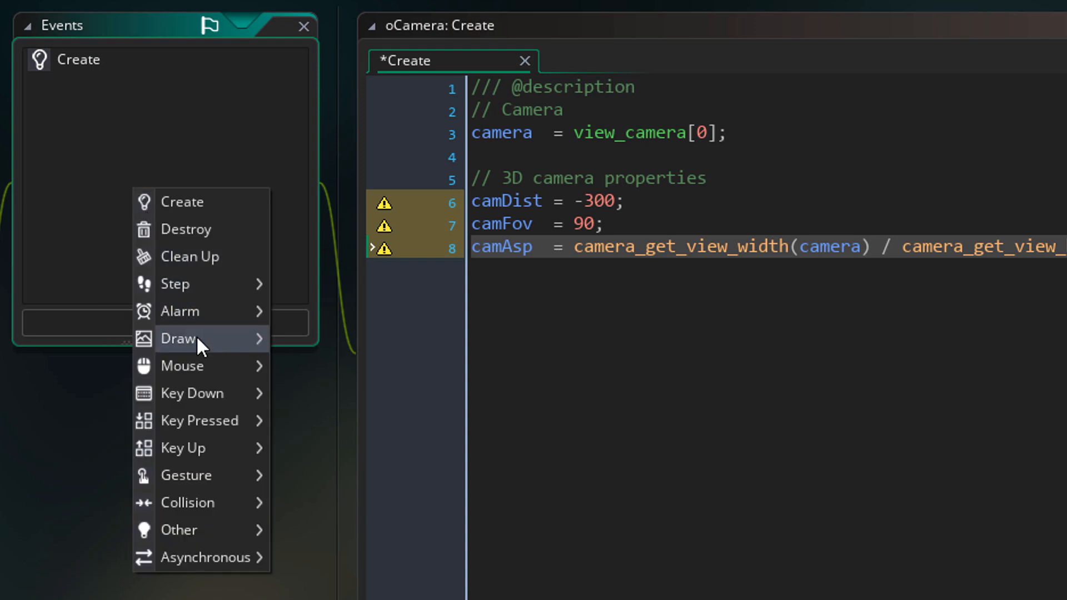
pyautogui.moveTo(178, 338)
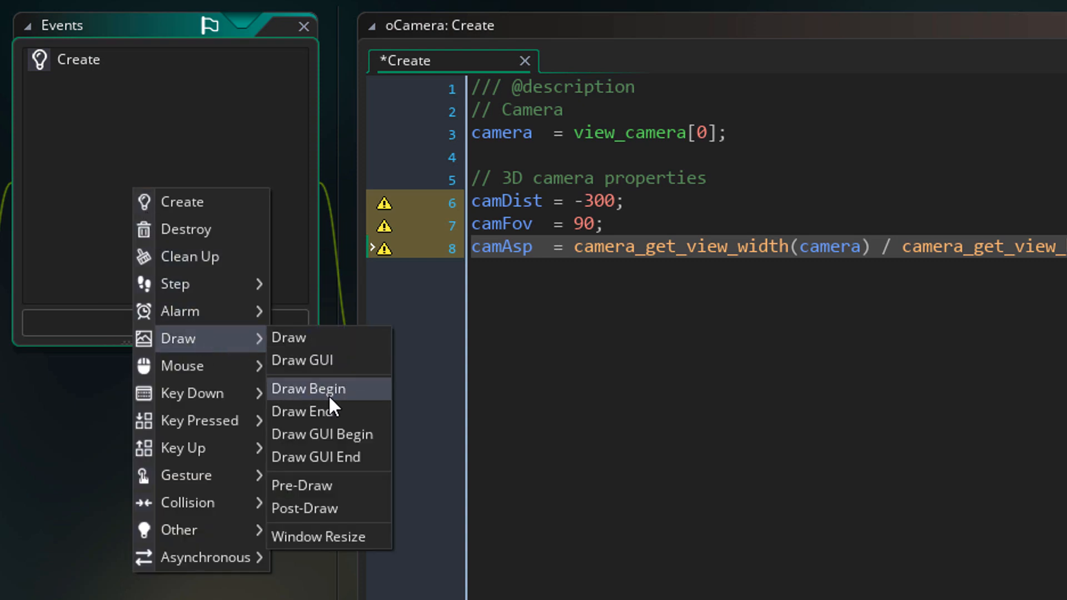
pyautogui.click(308, 388)
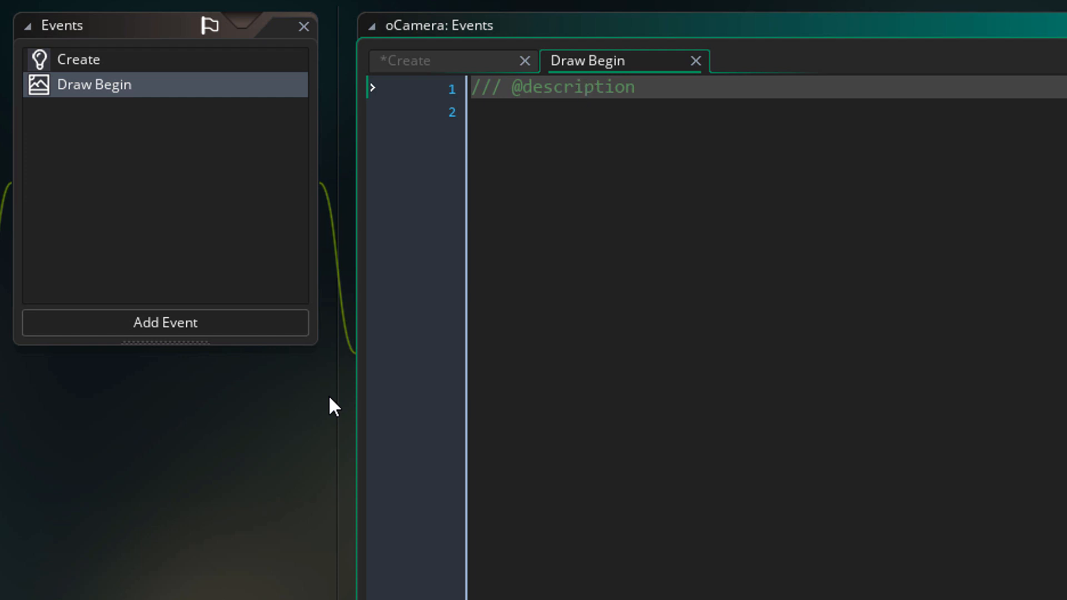
pyautogui.moveTo(362, 379)
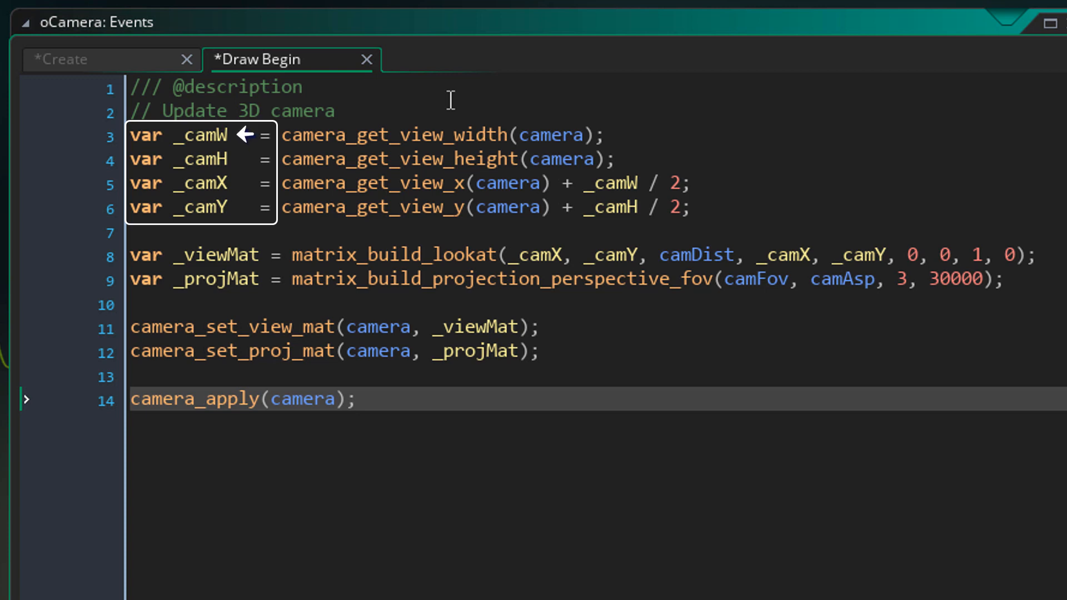
pyautogui.moveTo(243, 168)
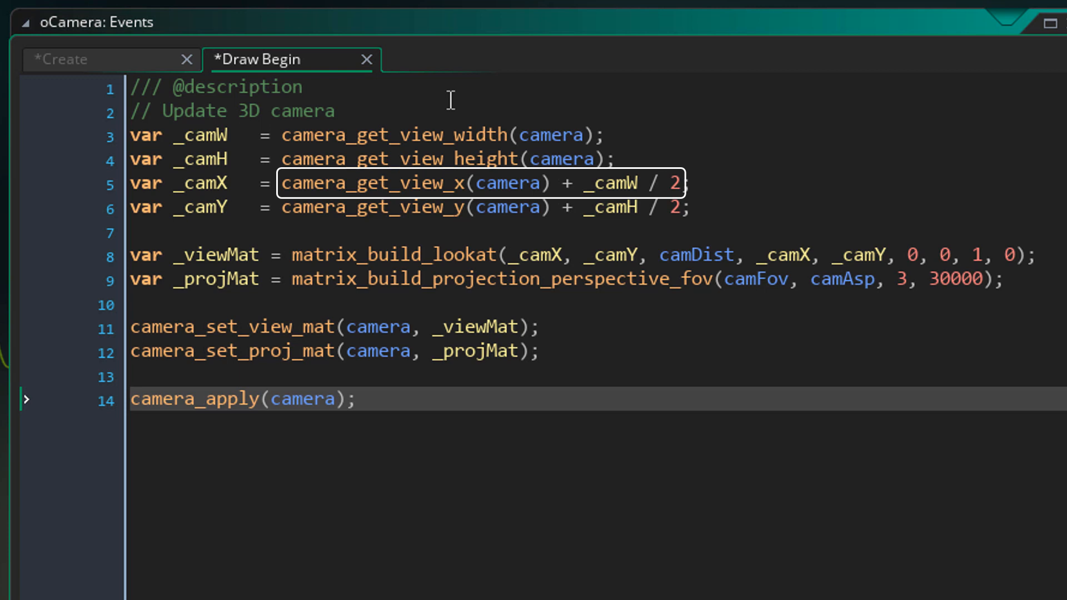
pyautogui.moveTo(217, 215)
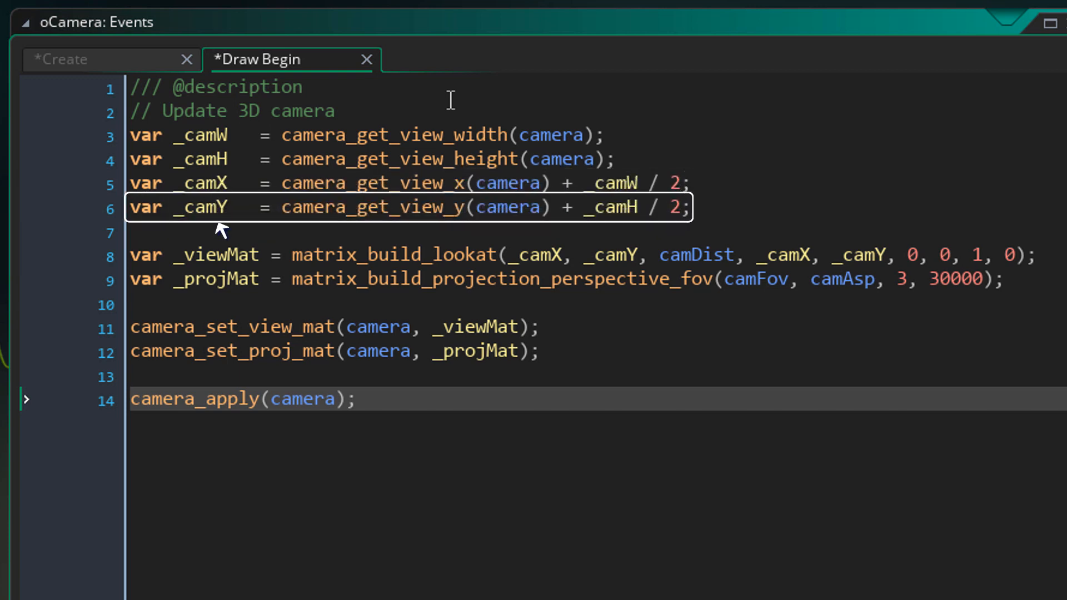
pyautogui.moveTo(241, 224)
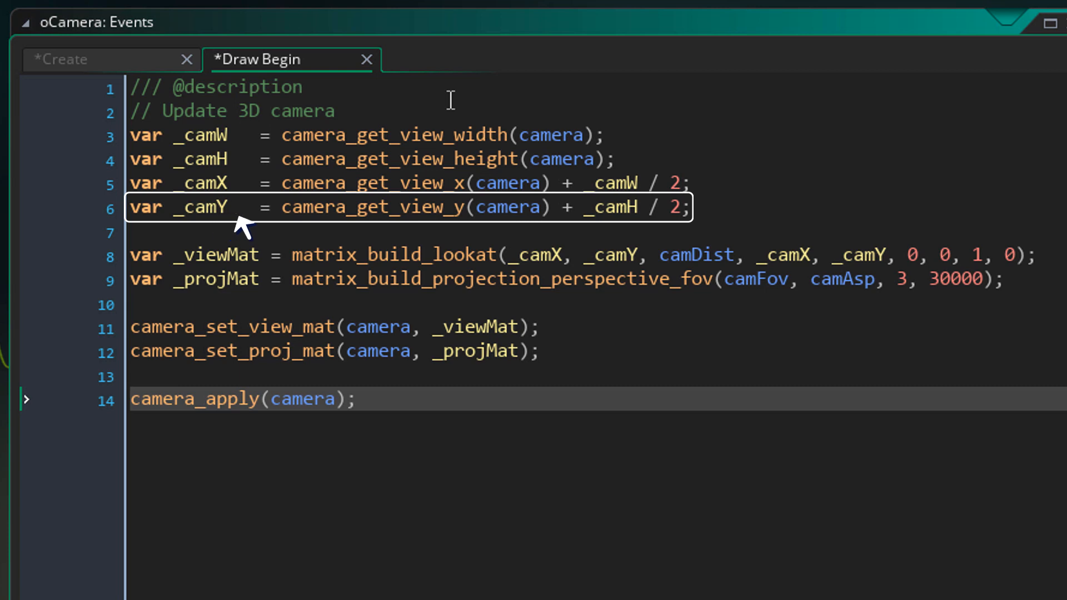
pyautogui.moveTo(457, 235)
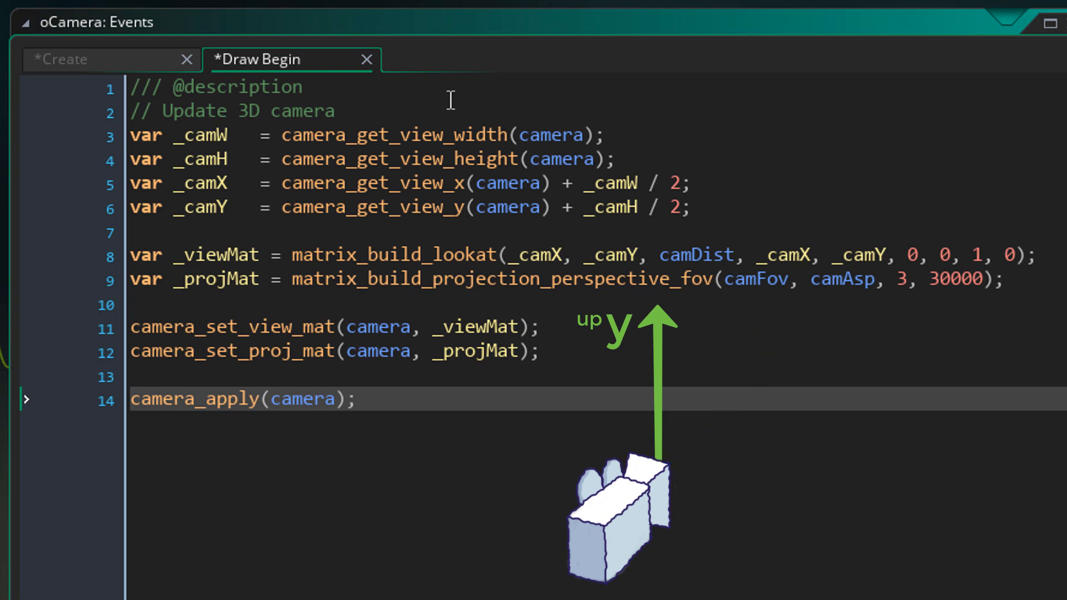
pyautogui.doubleClick(980, 255)
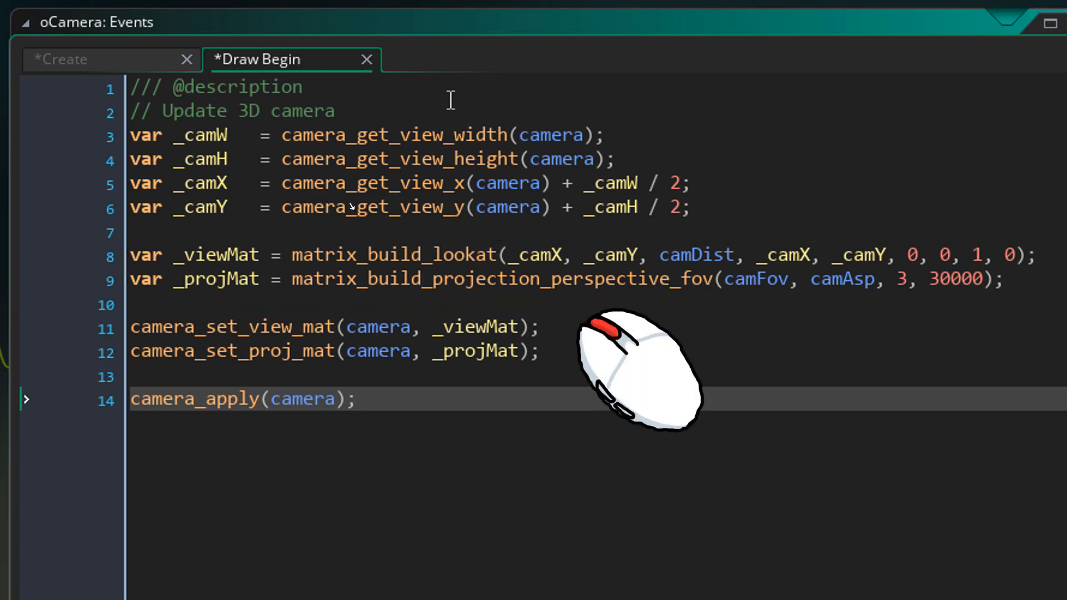
pyautogui.click(393, 255)
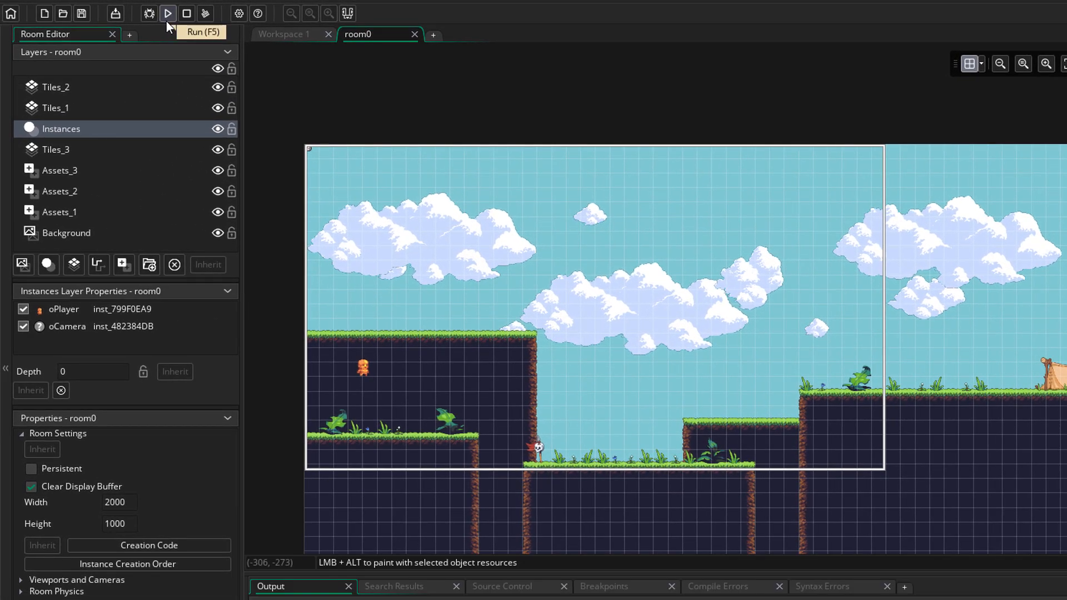
# Run the game from room0 to test the perspective camera.
pyautogui.click(167, 13)
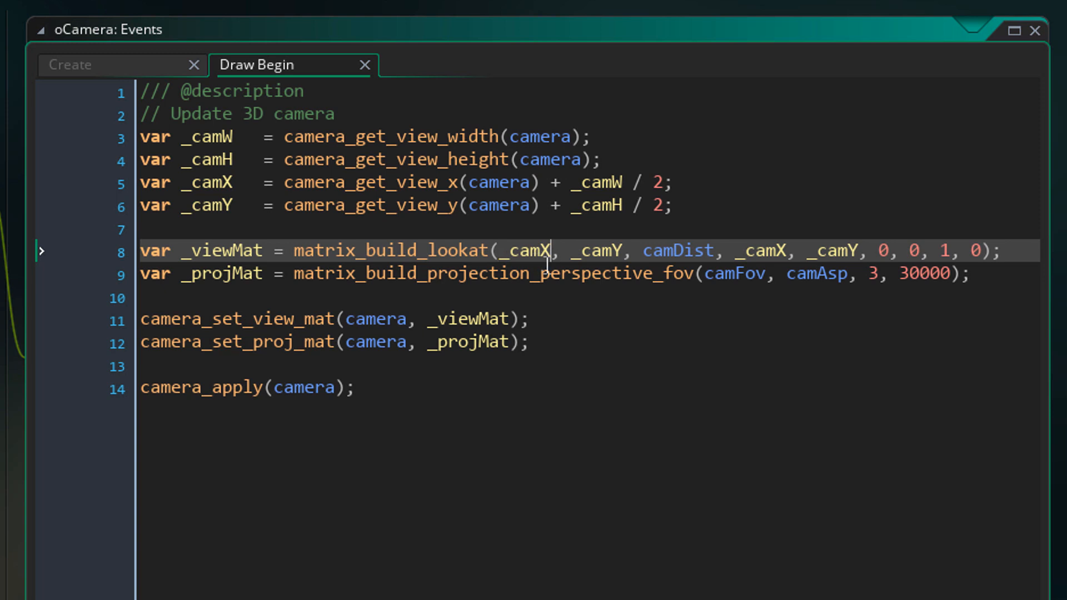
# Offset the look-at eye position to _camX + 100 and _camY + 50.
pyautogui.write('+ 100')
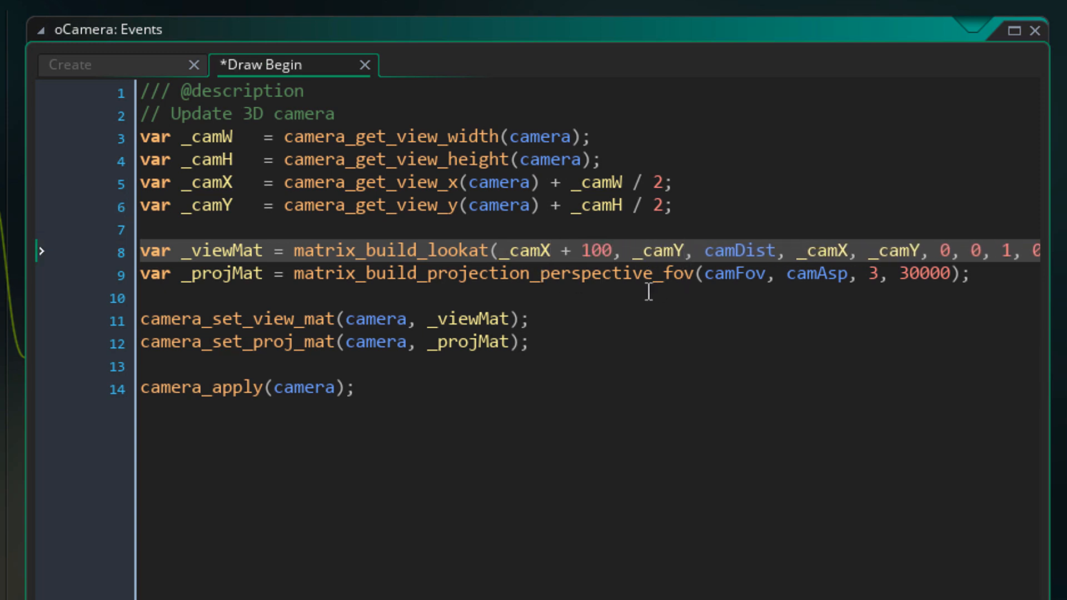
pyautogui.write('+ 50')
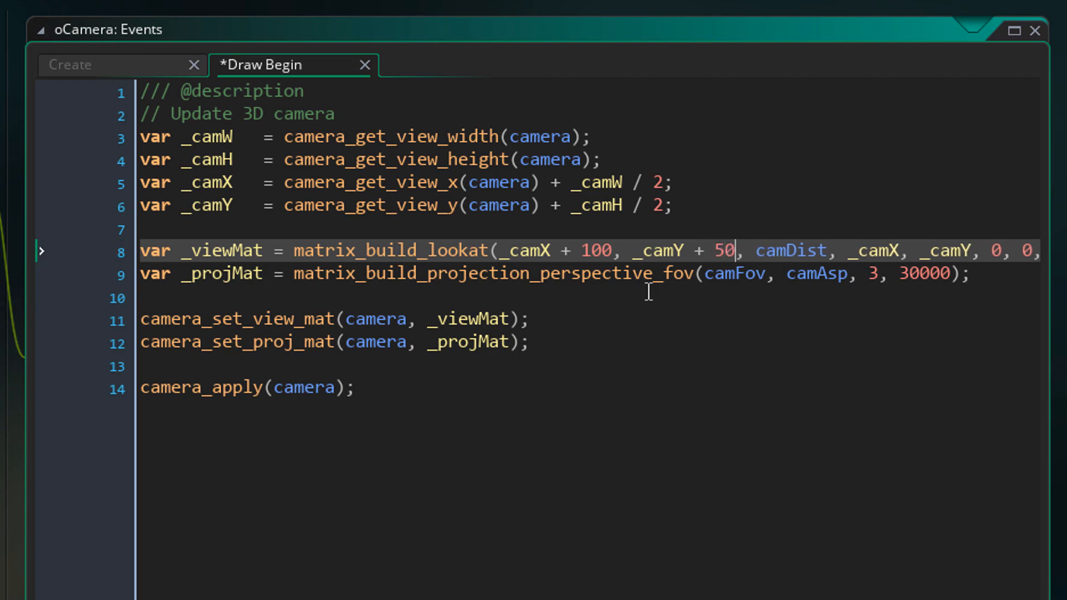